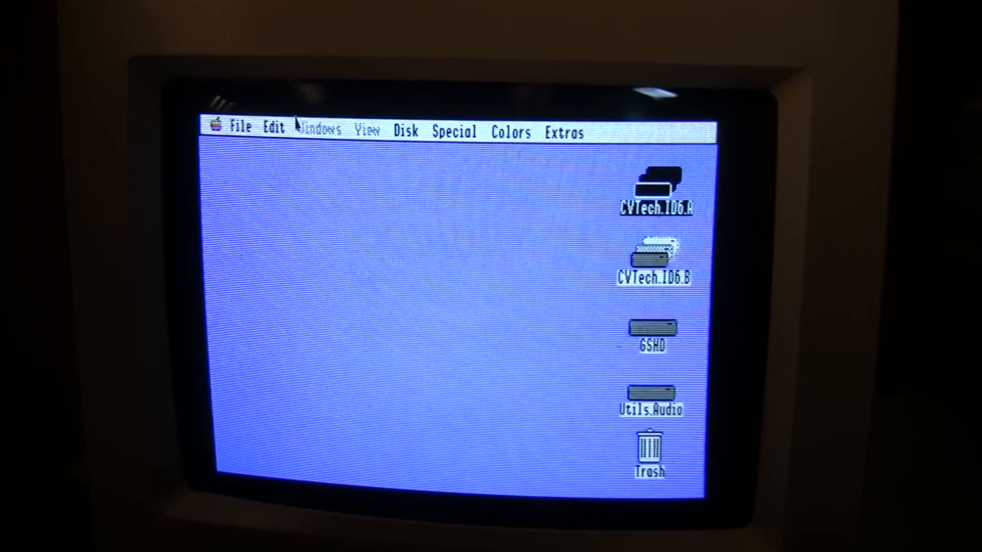
Step: Browse the desk accessories list, run the File Manager accessory and close it again
{"action": "left_click", "coordinate": [247, 122]}
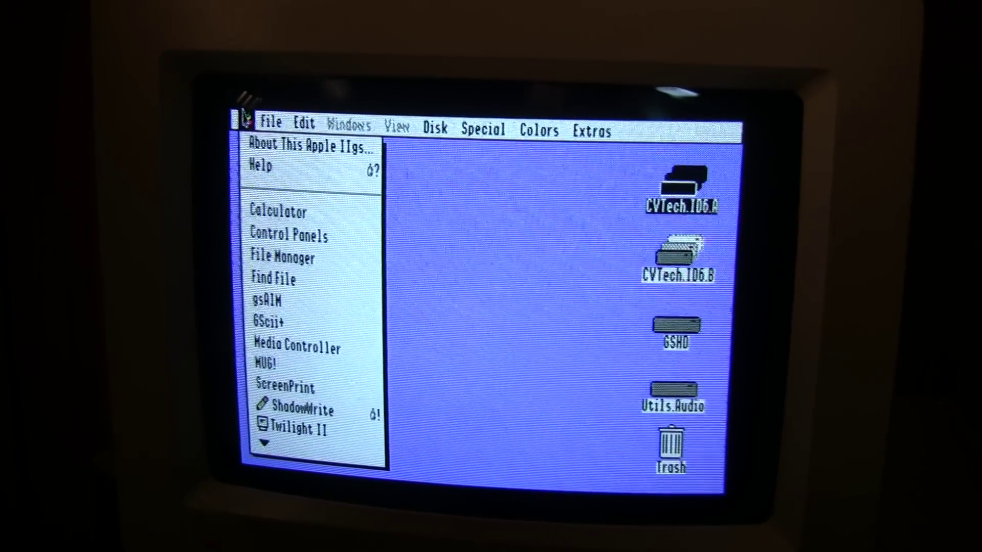
{"action": "scroll", "scroll_direction": "down", "scroll_amount": 3}
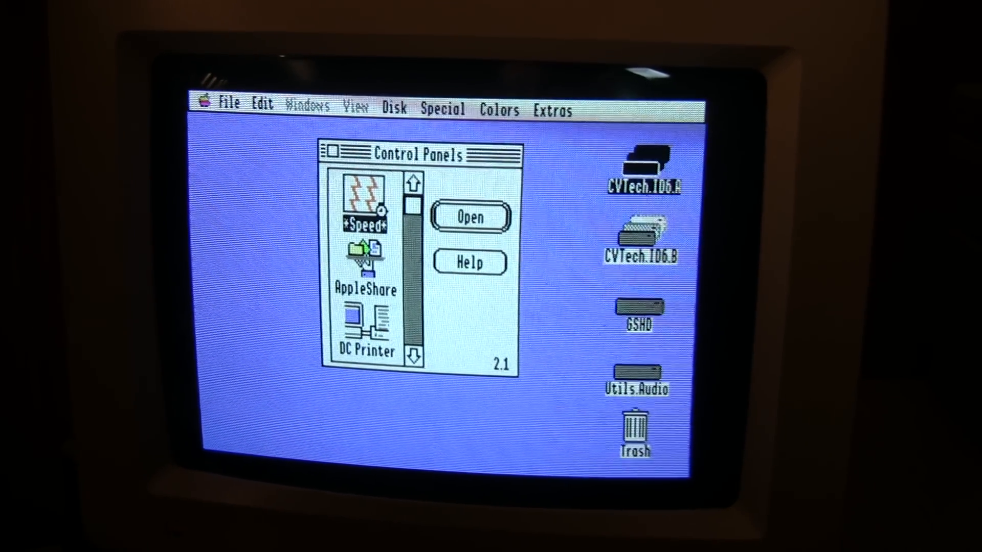
{"action": "double_click", "coordinate": [365, 207]}
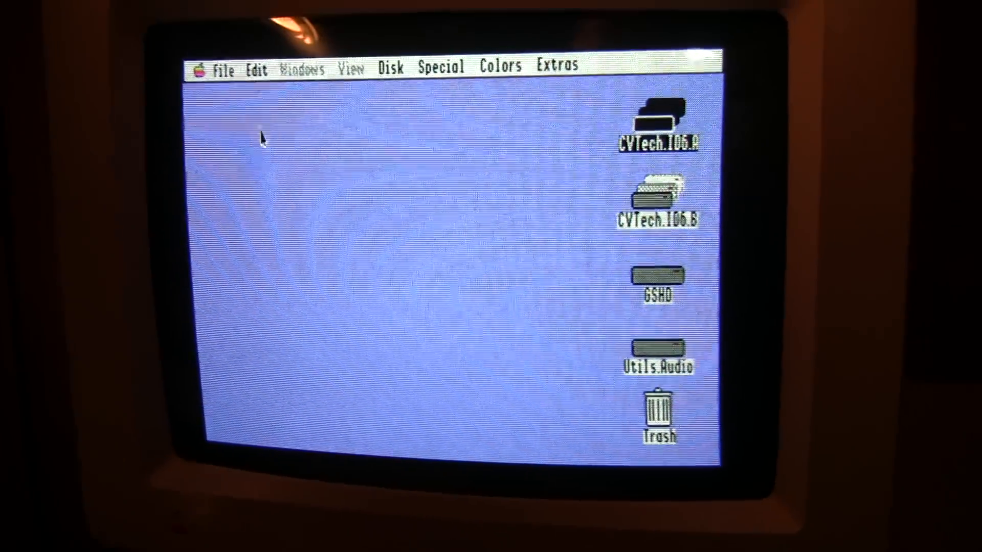
{"action": "left_click", "coordinate": [198, 67]}
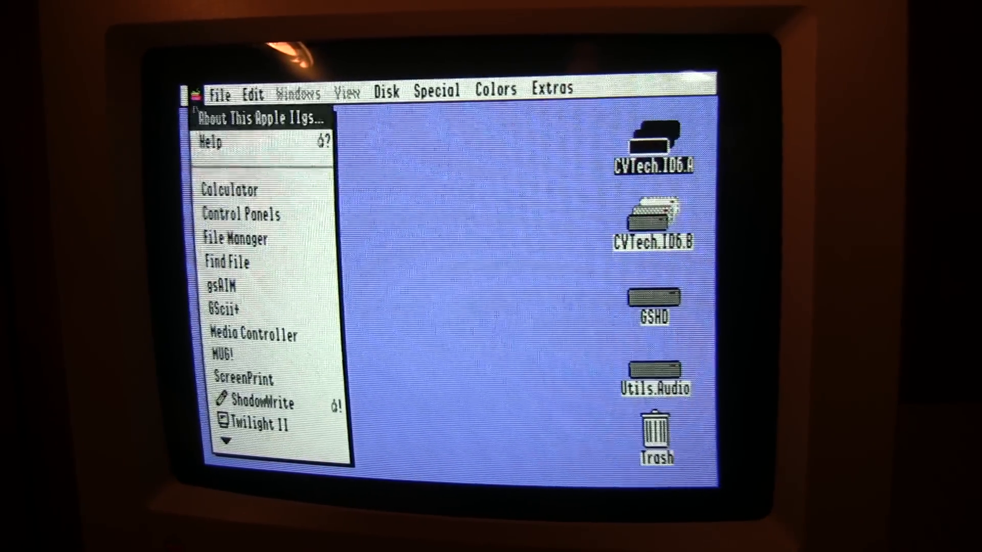
{"action": "mouse_move", "coordinate": [242, 297]}
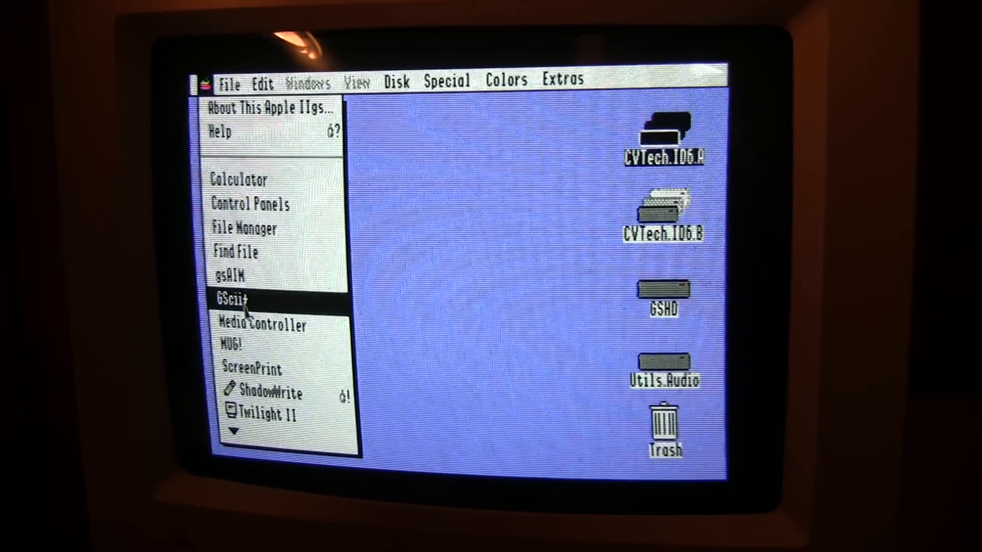
{"action": "mouse_move", "coordinate": [235, 270]}
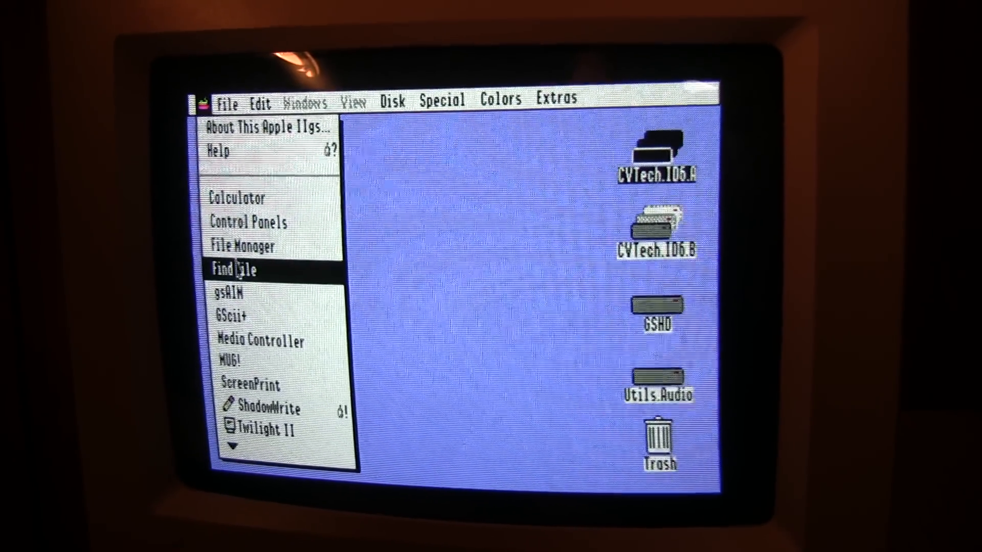
{"action": "left_click", "coordinate": [242, 247]}
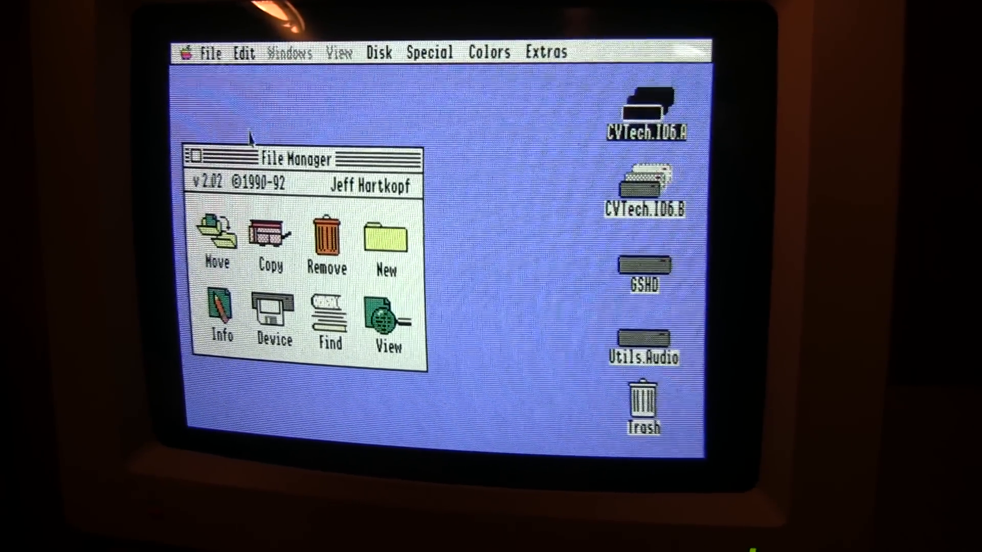
{"action": "left_click", "coordinate": [193, 160]}
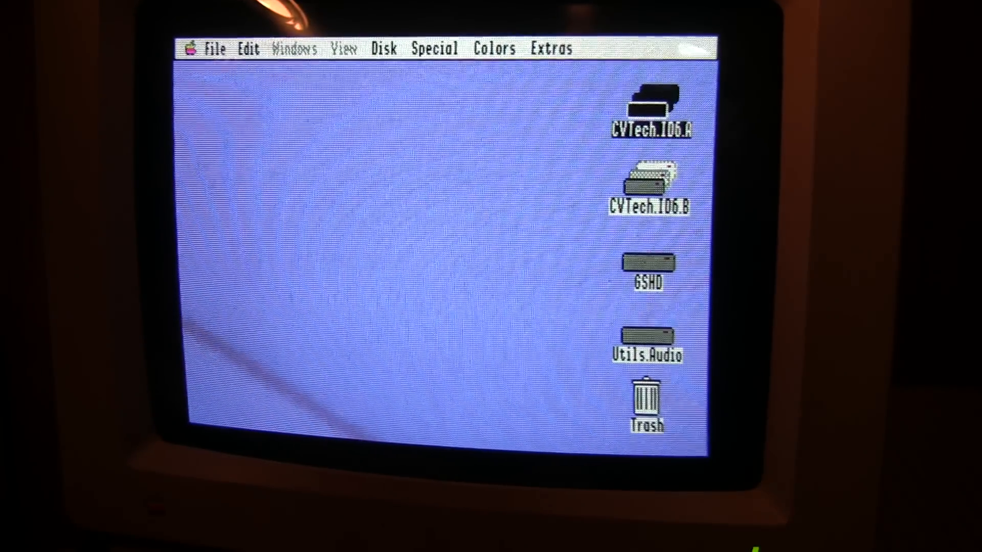
{"action": "left_click", "coordinate": [195, 49]}
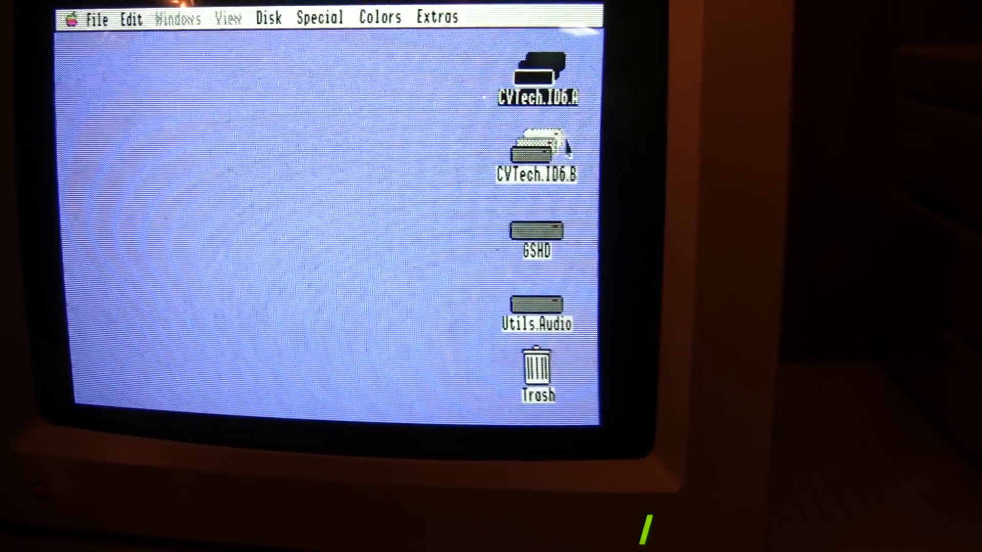
Step: Bring up the Classic Desk Accessories menu over the Finder
{"action": "left_click", "coordinate": [439, 15]}
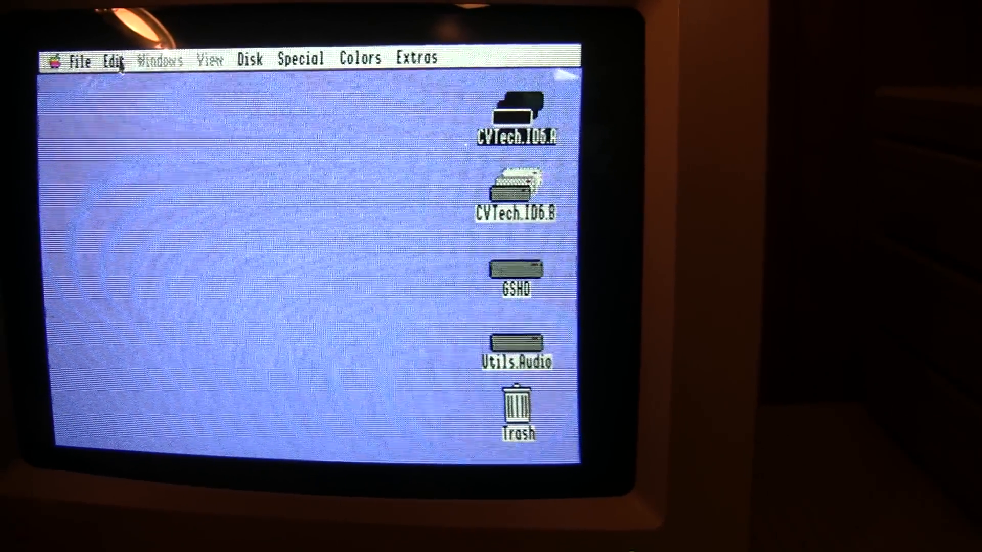
{"action": "left_click", "coordinate": [57, 60]}
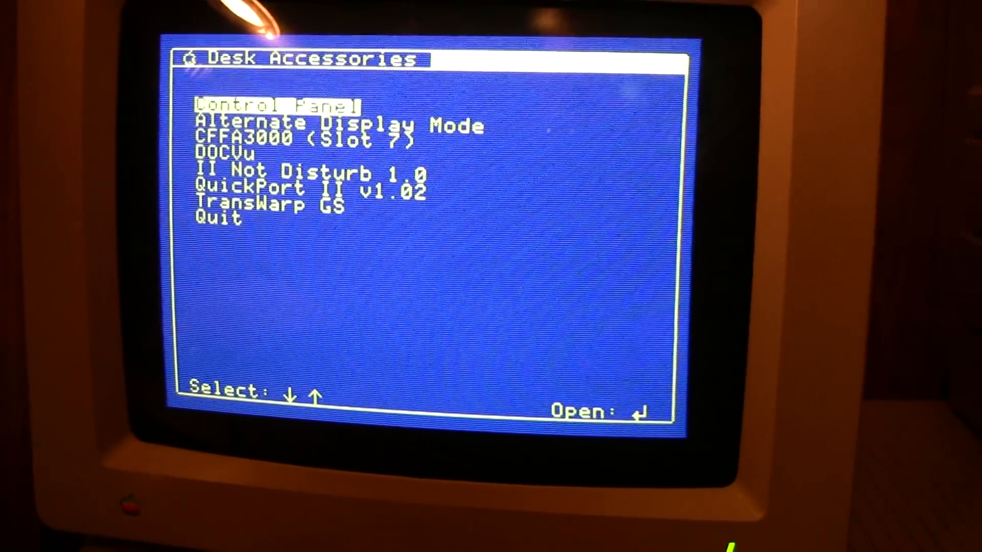
Step: Move through DOCVu and TransWarp GS entries, then choose Quit to return to the desktop
{"action": "key", "text": "down"}
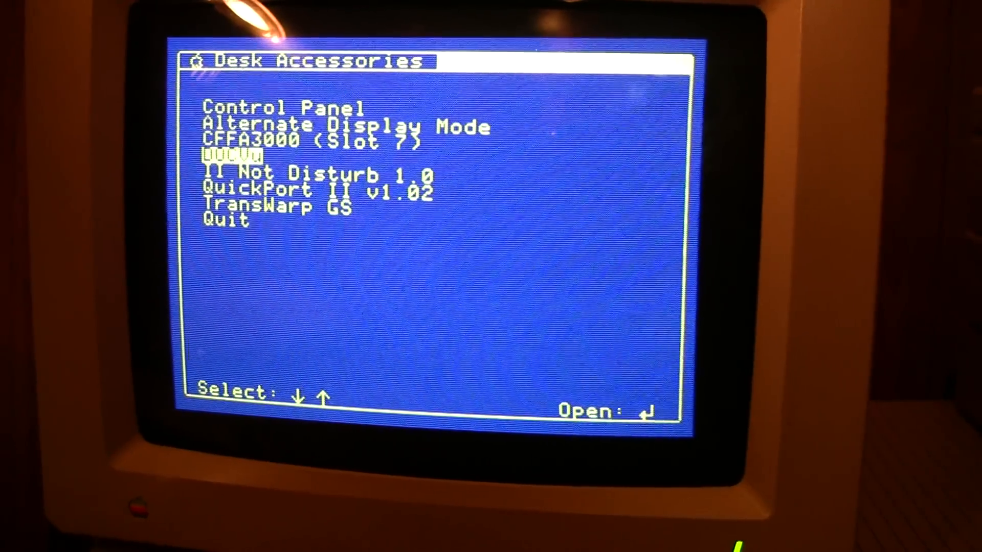
{"action": "key", "text": "down"}
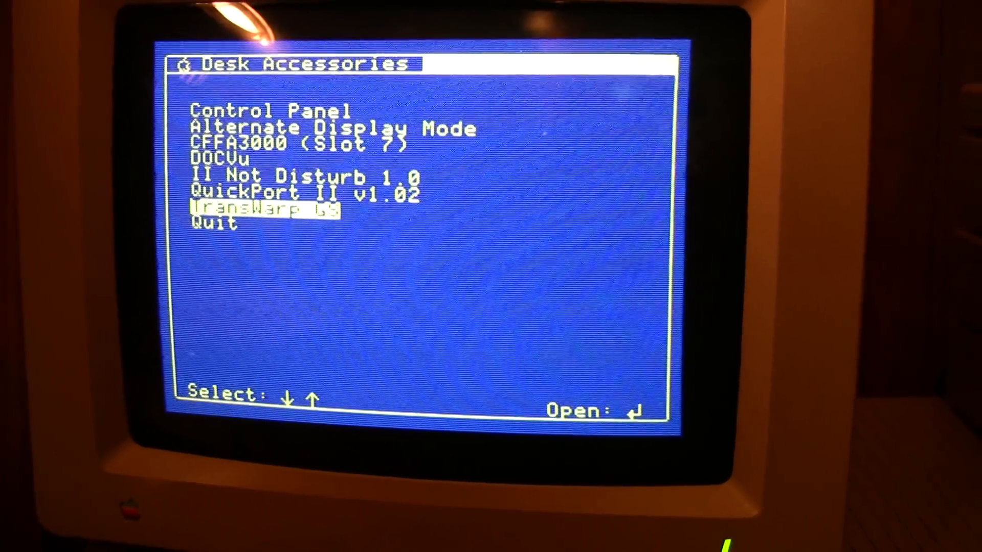
{"action": "key", "text": "up"}
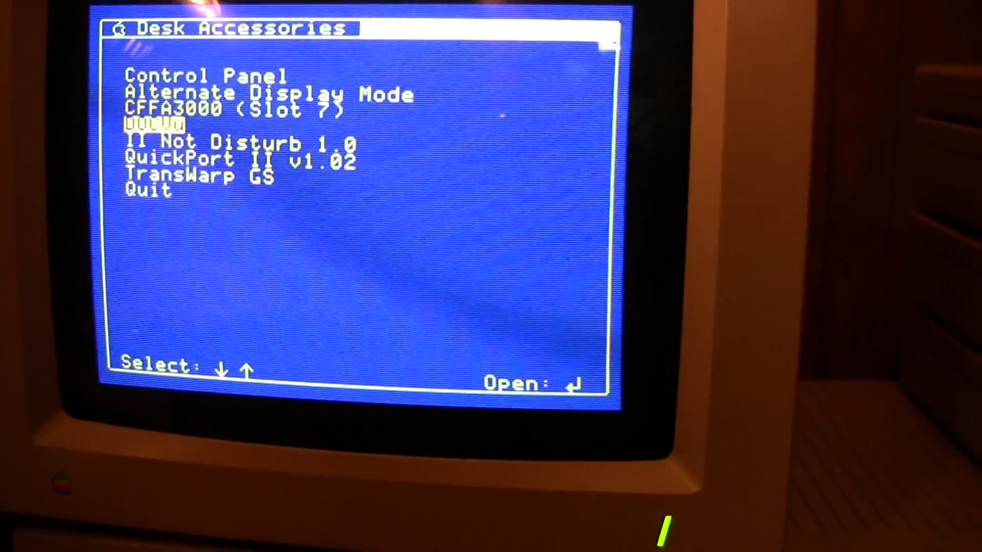
{"action": "key", "text": "up"}
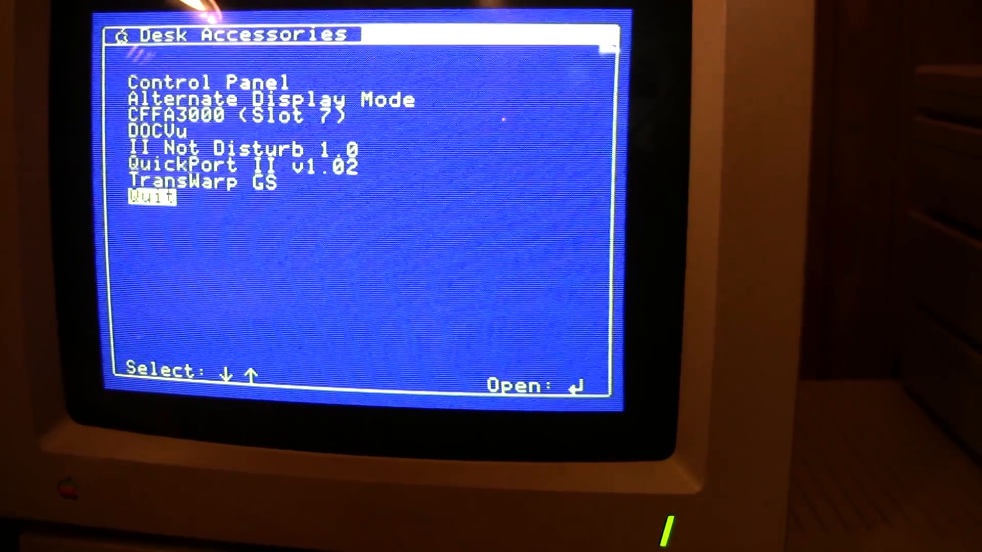
{"action": "key", "text": "return"}
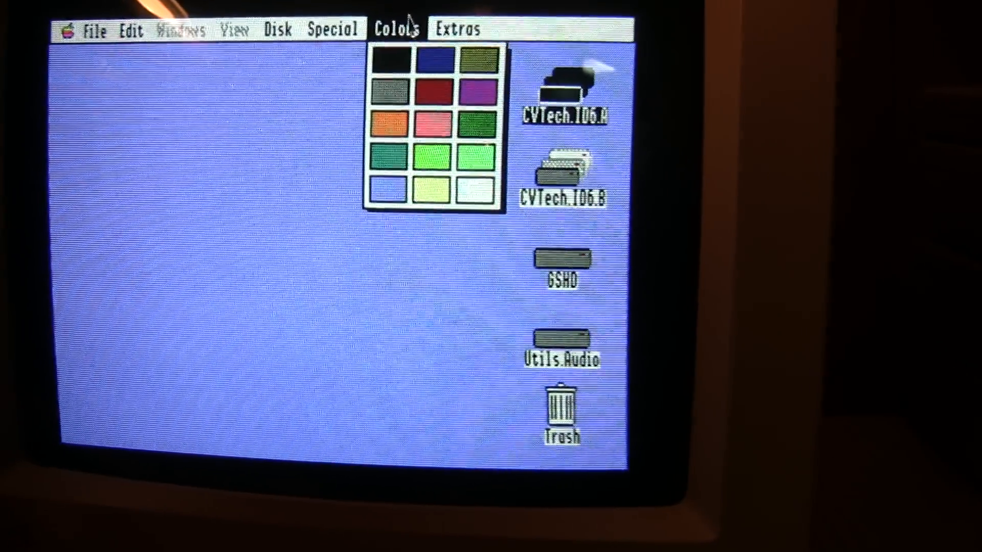
Step: Launch SndSmith.Sys16 from the Extras Quick Launch list and start Lover's Holiday playback
{"action": "left_click", "coordinate": [456, 28]}
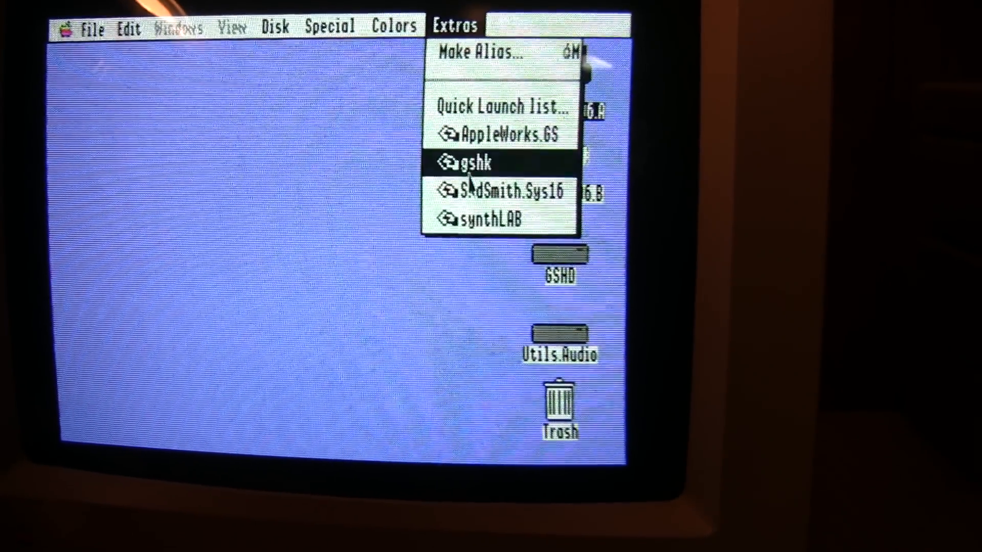
{"action": "mouse_move", "coordinate": [495, 192]}
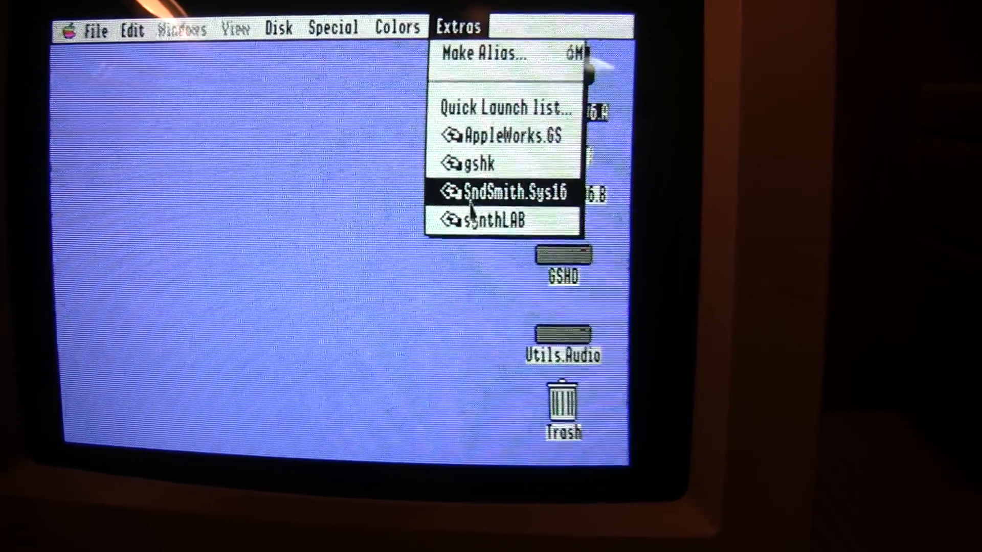
{"action": "left_click", "coordinate": [494, 221]}
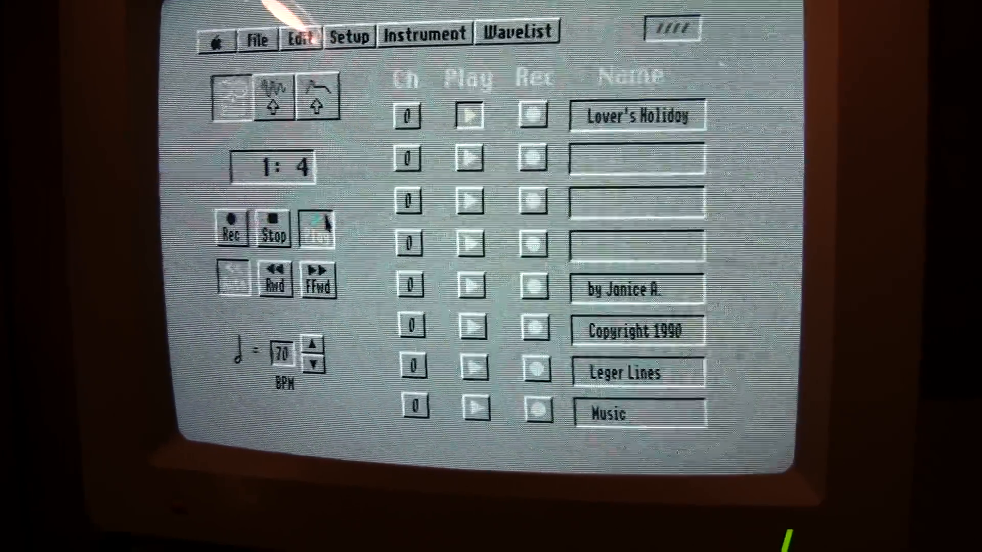
{"action": "left_click", "coordinate": [216, 40]}
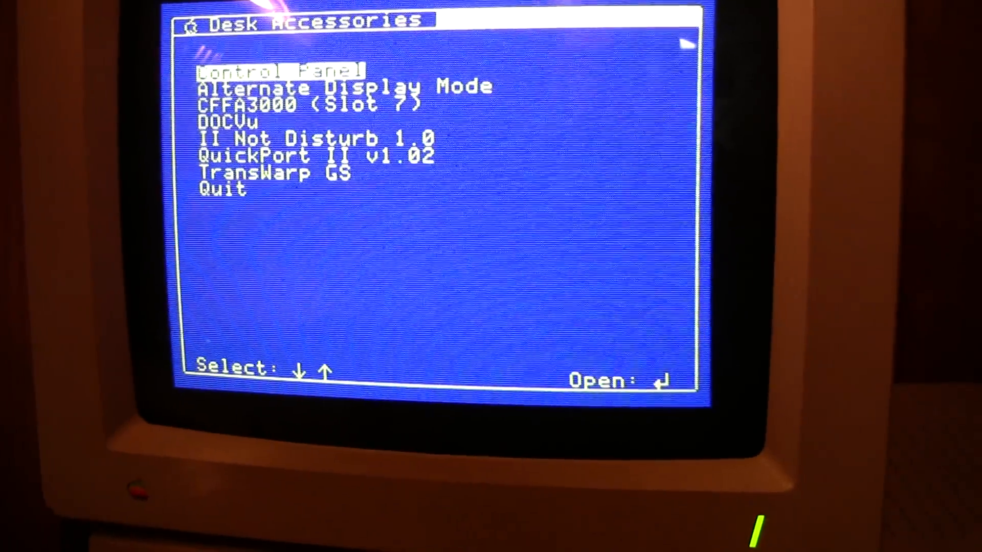